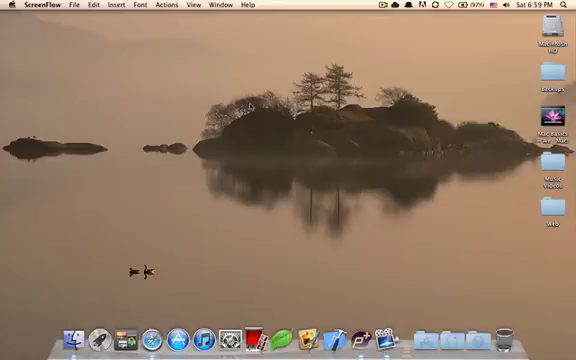
- Launch System Preferences from the Dock and enter the Speech pane
left_click(228, 336)
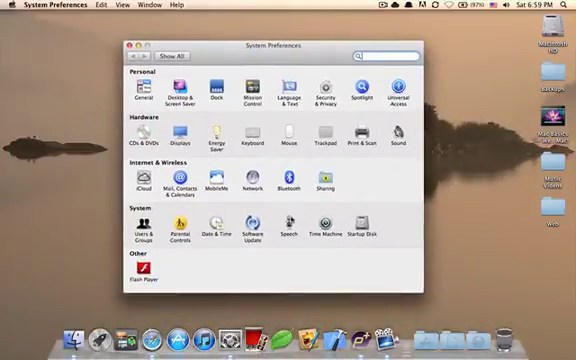
left_click(290, 228)
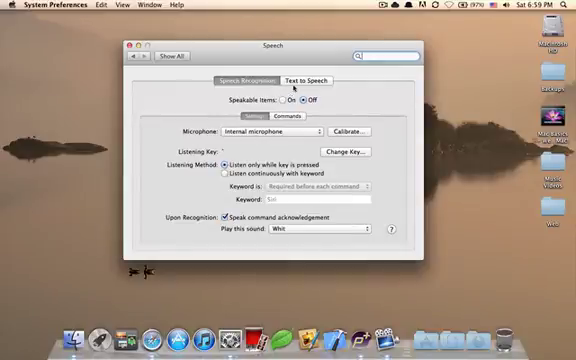
- Switch to Text to Speech and show the System Voice choices
left_click(312, 80)
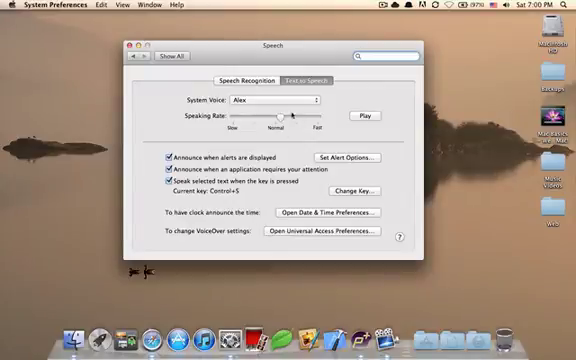
left_click(278, 100)
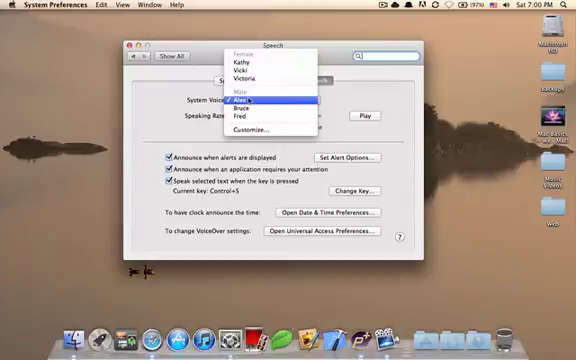
- Open the full voice catalogue via Customize… and audition the Samantha voice
left_click(256, 128)
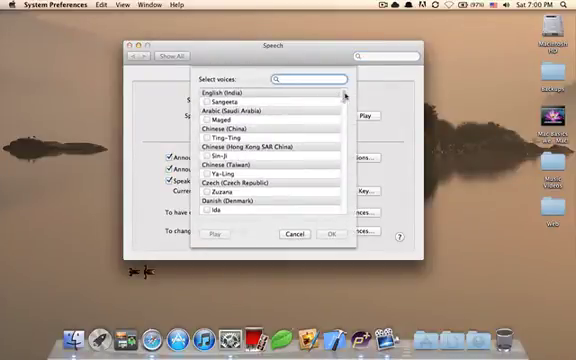
scroll("down", 3)
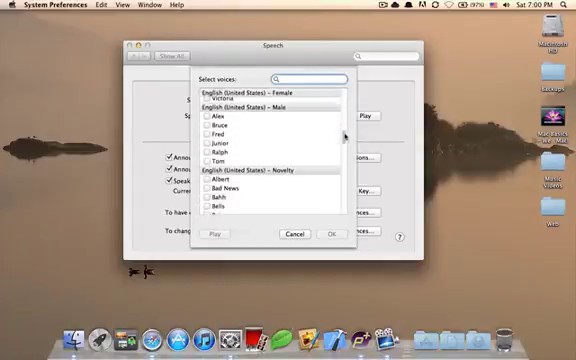
scroll("down", 3)
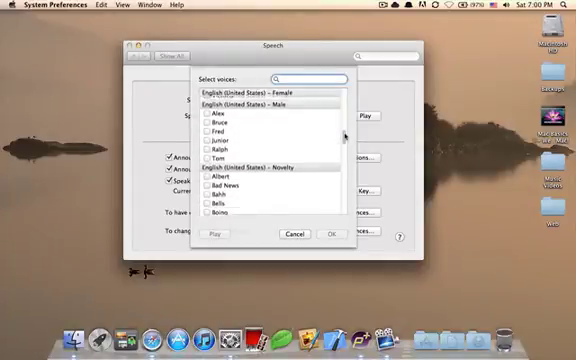
scroll("up", 3)
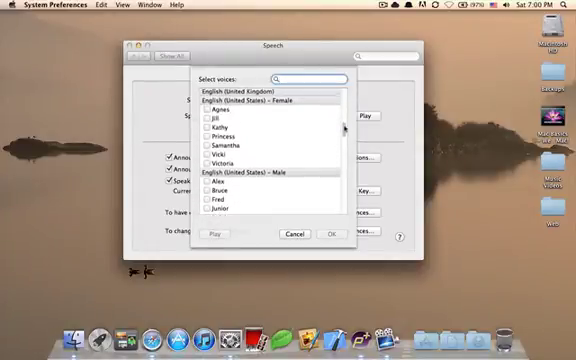
left_click(224, 146)
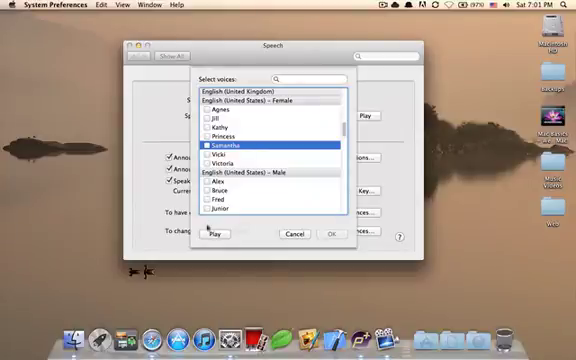
left_click(216, 234)
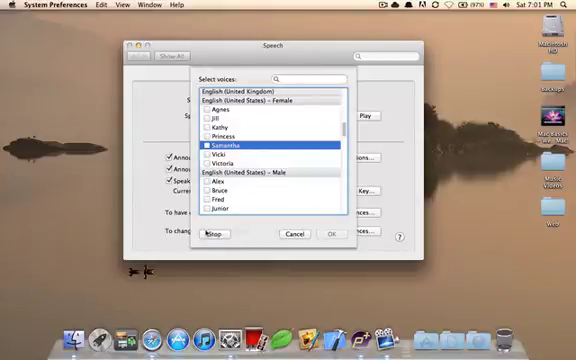
left_click(220, 234)
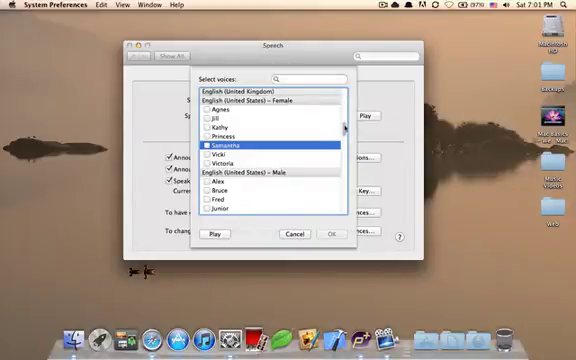
- Audition the British Daniel voice, reselect Samantha, and confirm with OK keeping Alex as system voice
scroll("up", 3)
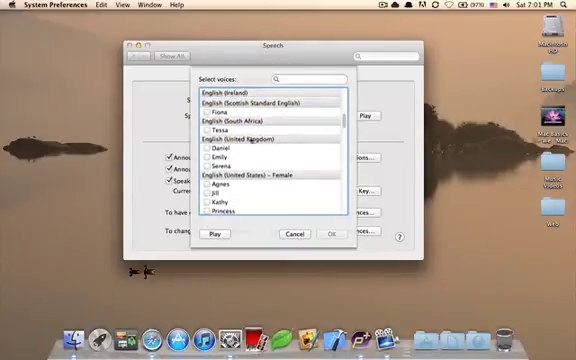
left_click(216, 150)
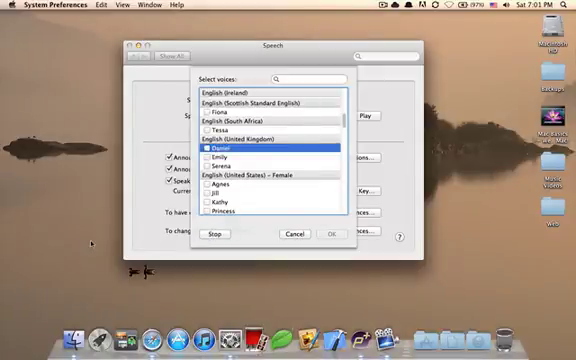
left_click(218, 236)
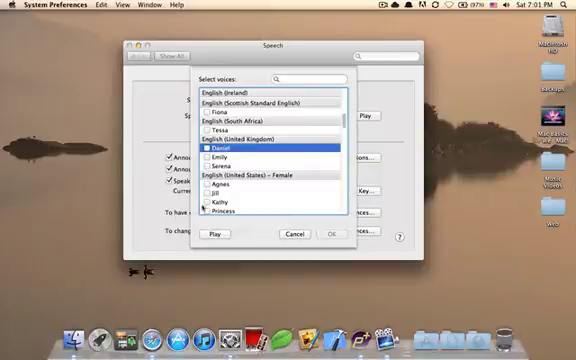
scroll("down", 3)
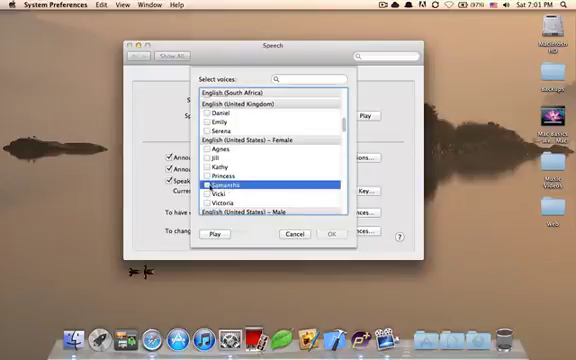
left_click(208, 188)
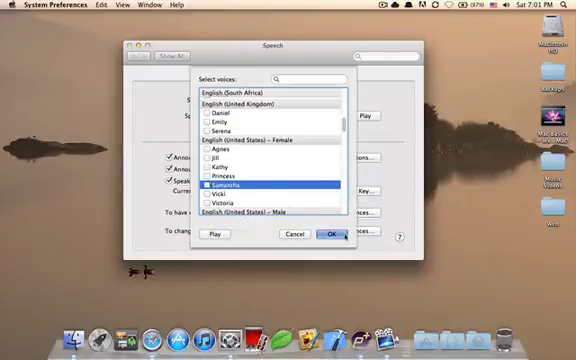
left_click(328, 234)
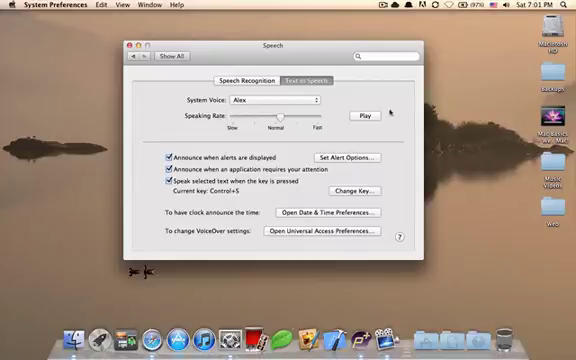
- Play a sample of Alex, adjust the Speaking Rate slider, and replay at the new rate
left_click(364, 116)
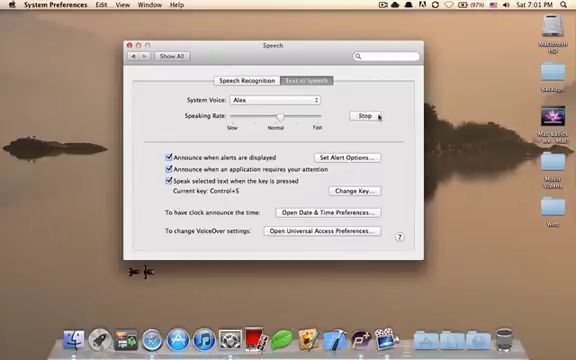
left_click(366, 116)
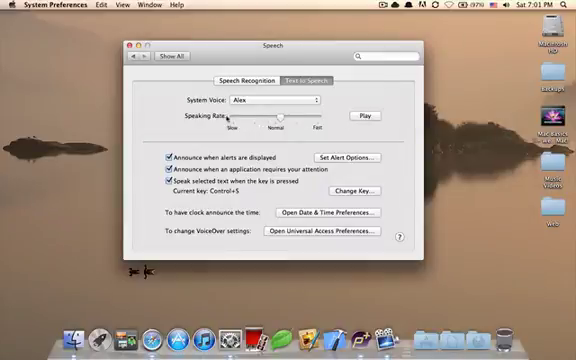
left_click_drag(292, 116, 276, 116)
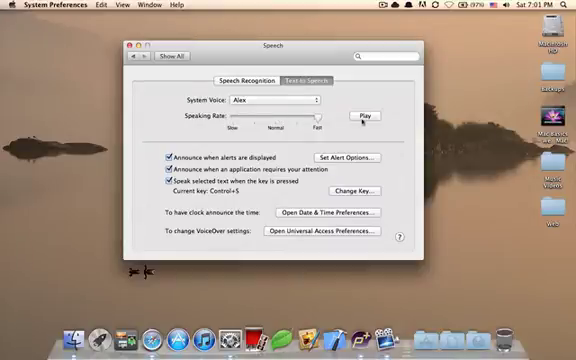
left_click(358, 116)
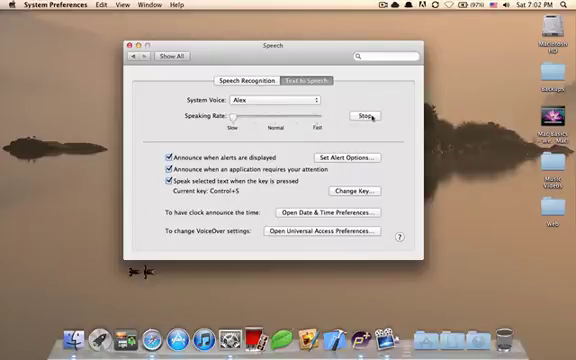
left_click(366, 116)
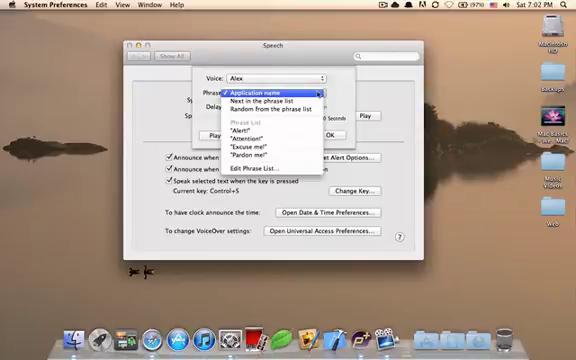
mouse_move(264, 148)
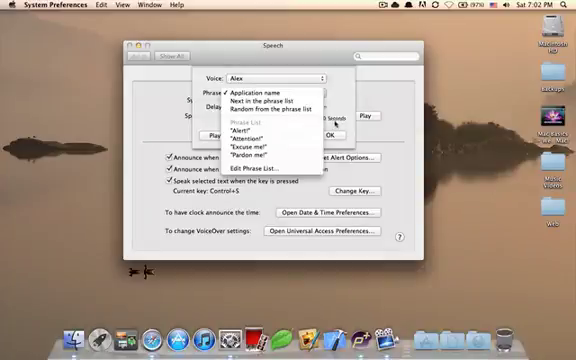
- Set the alert phrase to Application name and play a sample announcement
left_click(252, 86)
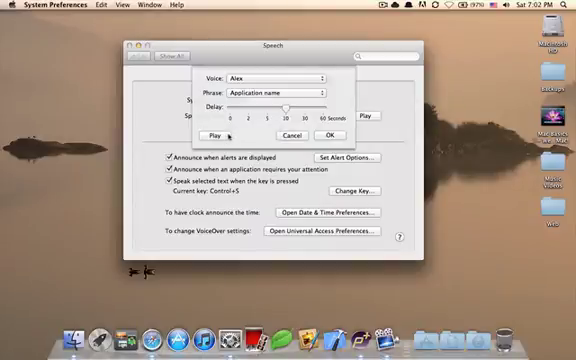
left_click(216, 136)
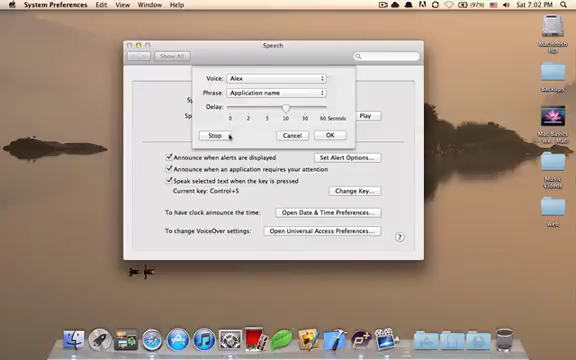
left_click(212, 134)
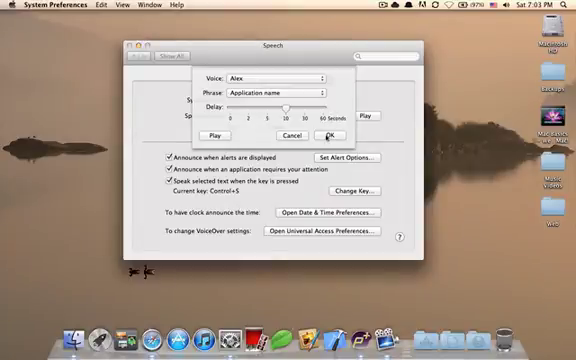
- Confirm the alert options with OK, returning to Text to Speech
left_click(332, 134)
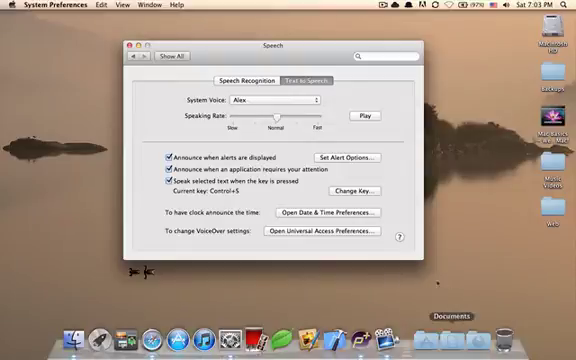
mouse_move(404, 310)
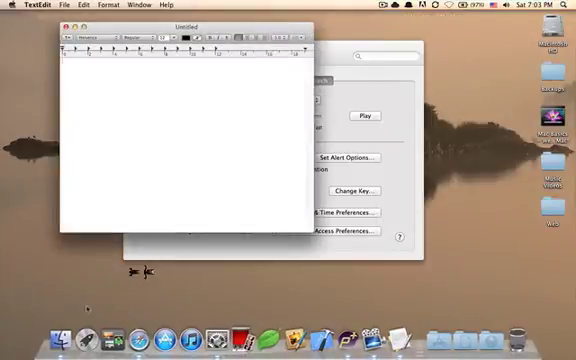
- Write an introductory sentence beginning 'My name is Alex' in a new TextEdit document
type("My name is Al")
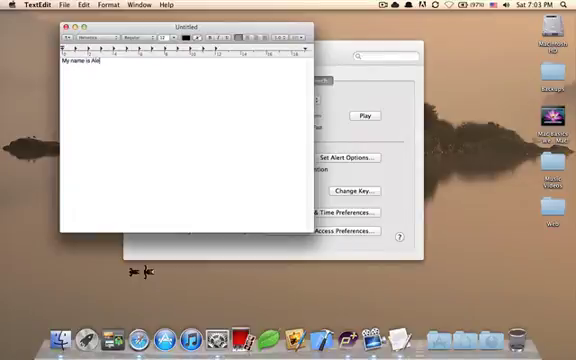
type("ex. I am")
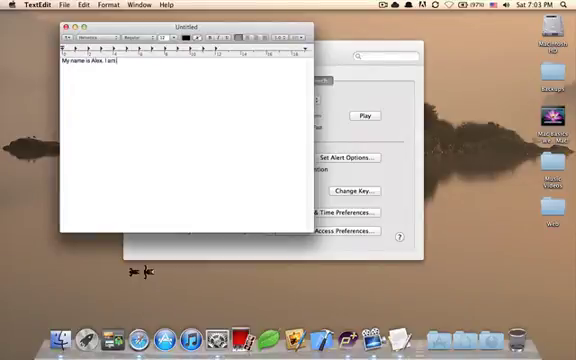
type("in-built into this s")
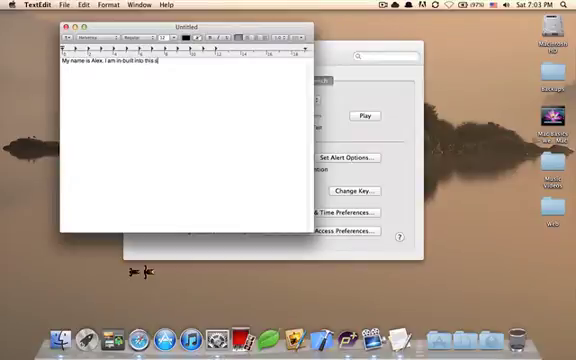
type("ystem")
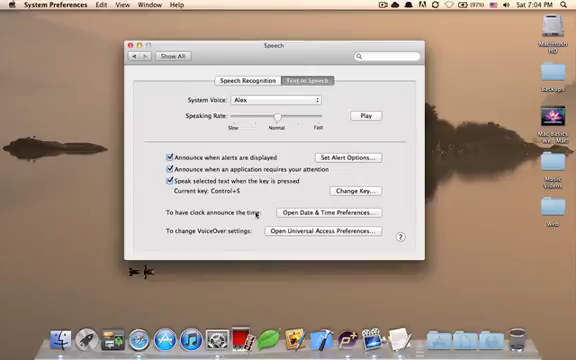
- In Date & Time's Clock settings, announce the time On the hour, briefly viewing Customize Voice
left_click(324, 212)
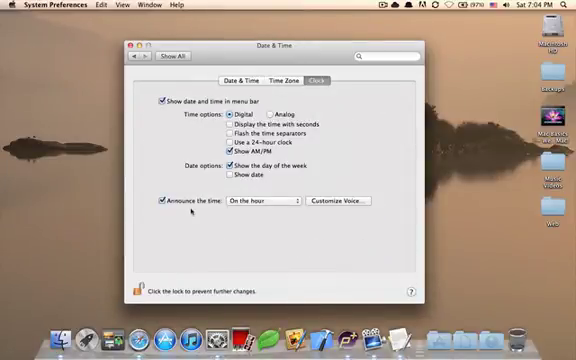
left_click(258, 200)
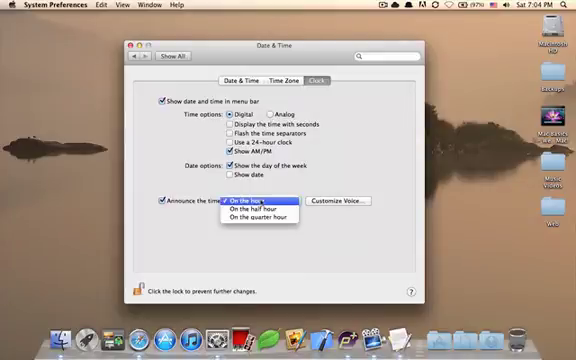
mouse_move(260, 212)
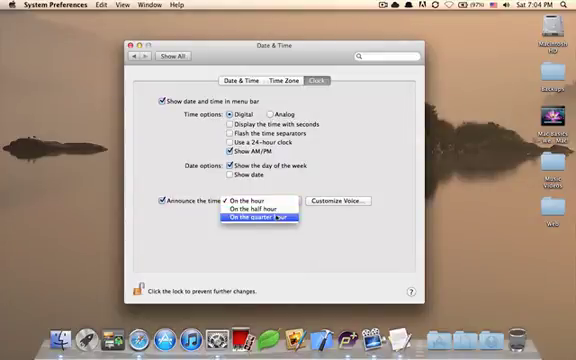
left_click(260, 198)
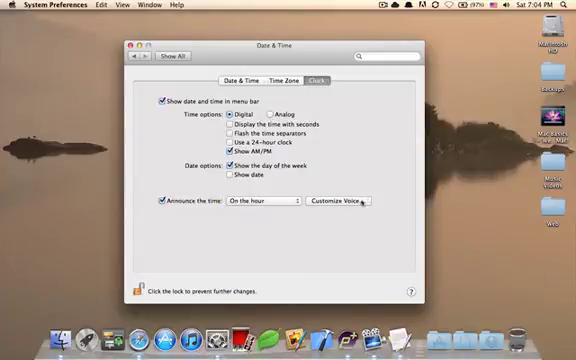
left_click(344, 200)
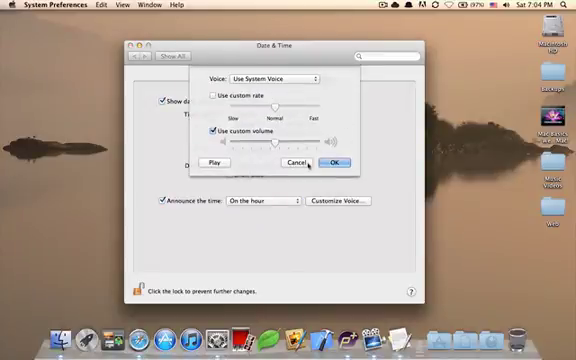
left_click(338, 164)
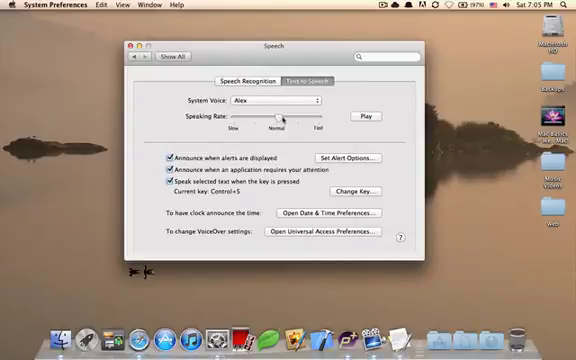
- Set Speech Recognition to Listen continuously with keyword, Required before each command
left_click(248, 80)
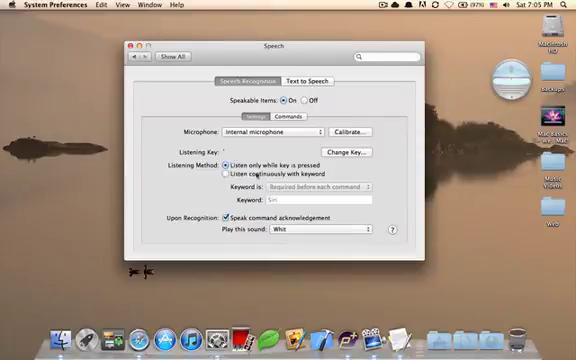
mouse_move(266, 176)
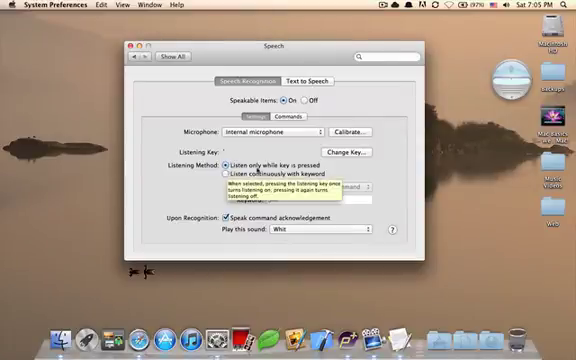
left_click(224, 176)
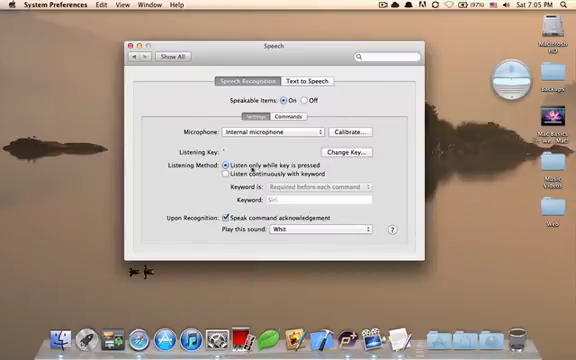
left_click(228, 176)
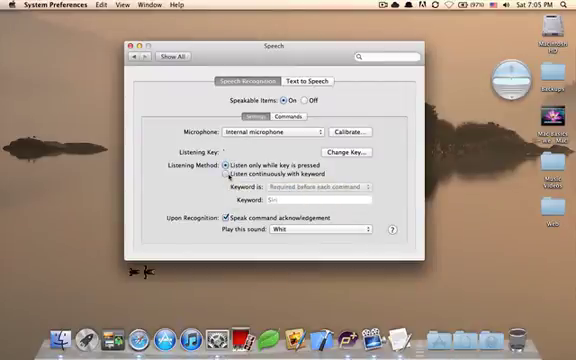
left_click(226, 176)
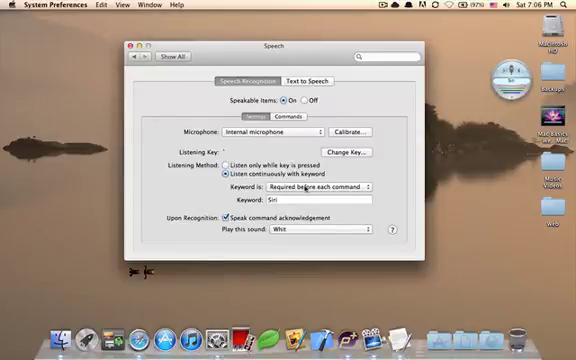
left_click(128, 44)
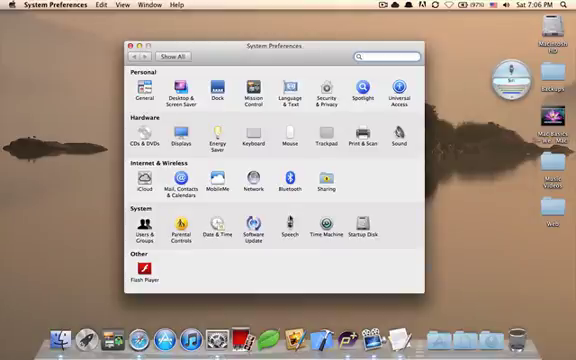
- Revisit the Speech Recognition settings, then close System Preferences
left_click(288, 228)
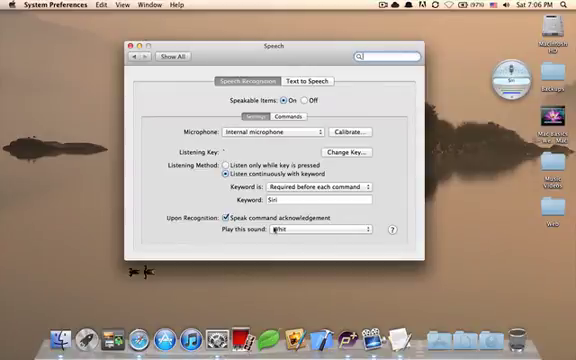
left_click(228, 168)
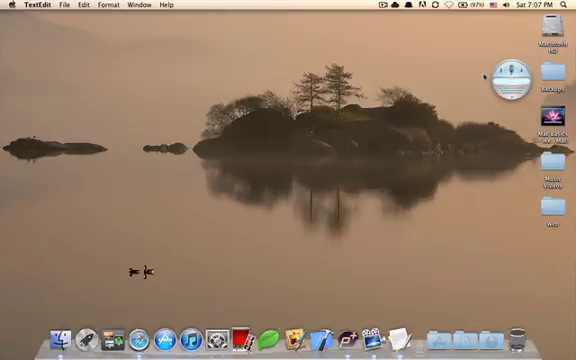
- Launch Safari so the YouTube home page loads
left_click(508, 74)
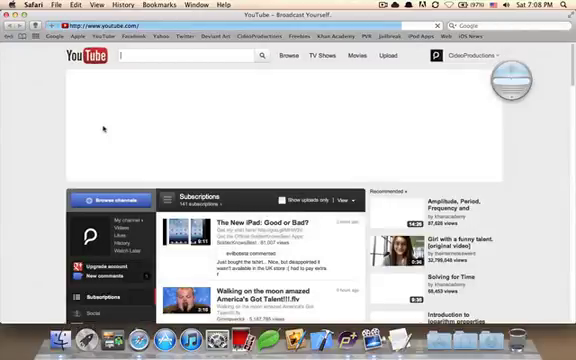
- Discard the unsaved Stickies note with Don't Save and leave the desktop showing
scroll("down", 3)
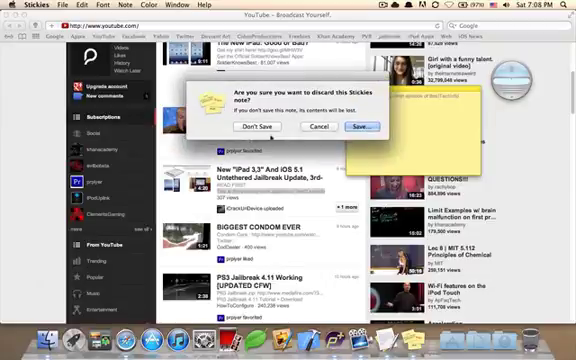
left_click(260, 126)
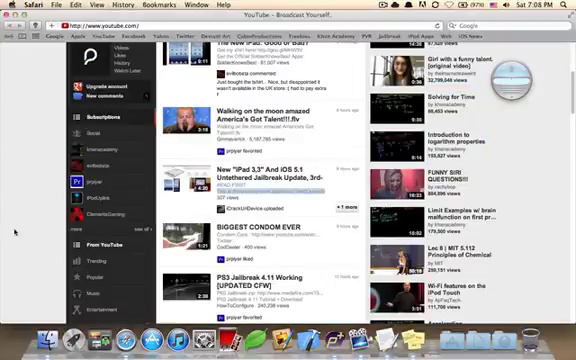
scroll("down", 3)
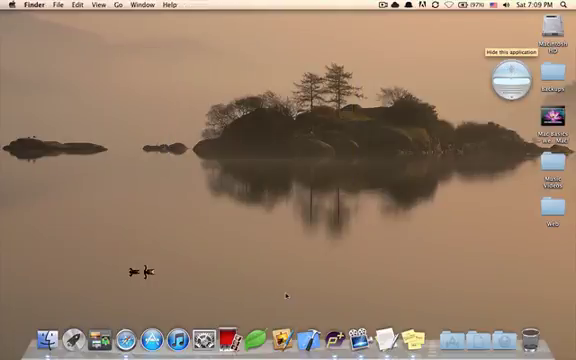
mouse_move(316, 312)
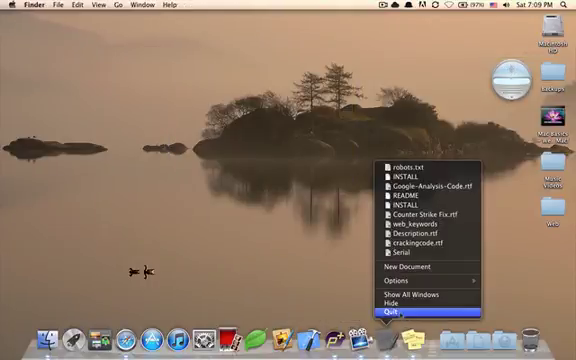
- Quit TextEdit and then Stickies from their Dock icon menus
left_click(392, 314)
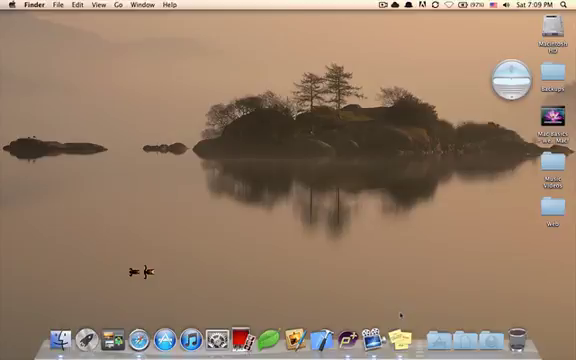
mouse_move(388, 336)
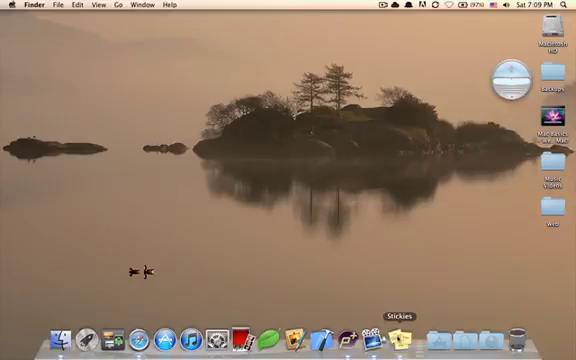
right_click(396, 330)
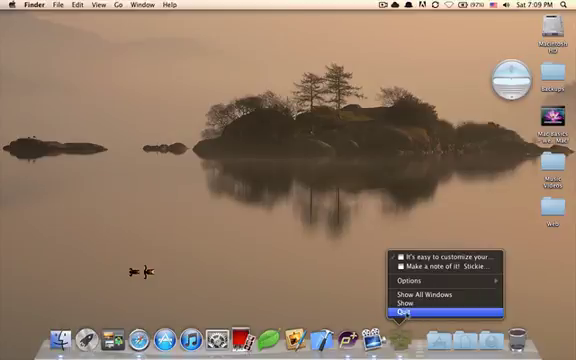
left_click(400, 314)
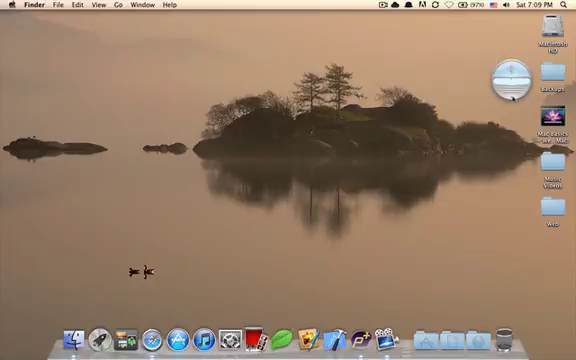
mouse_move(248, 338)
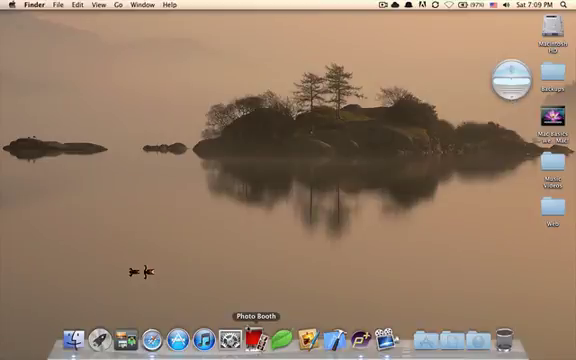